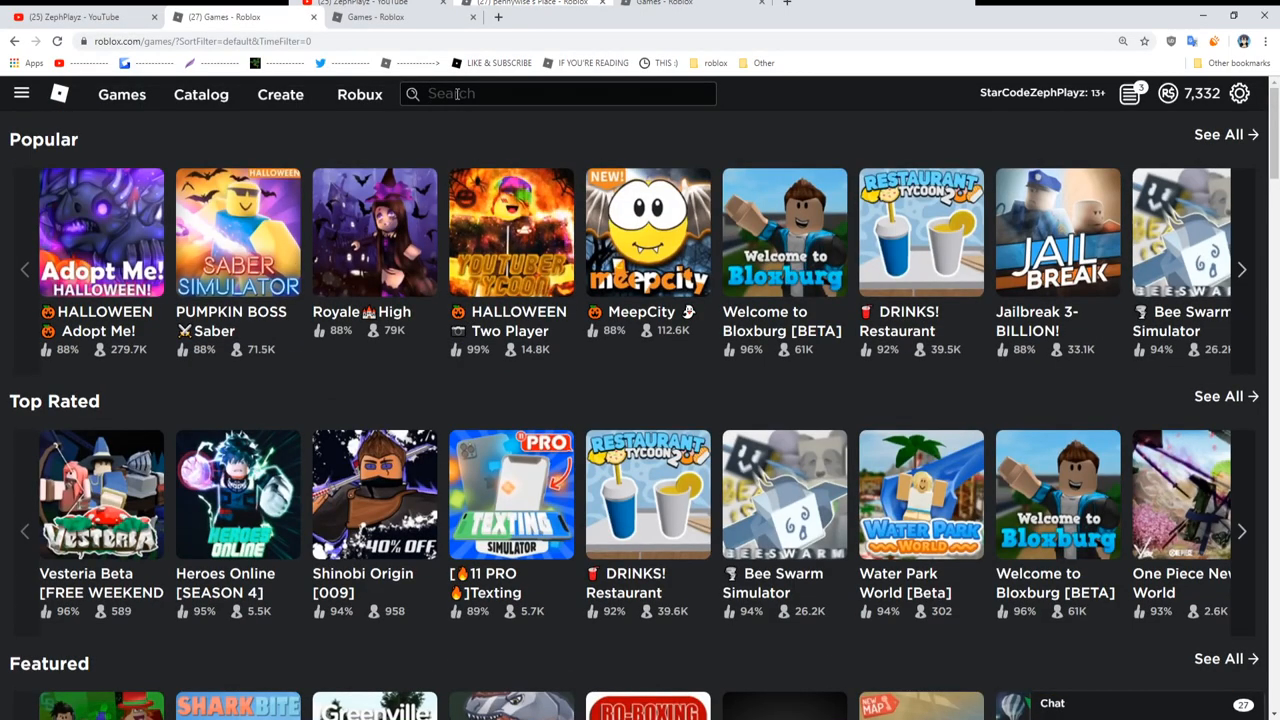
# Search the Roblox site for 'pennywise' and reach the Pennywise game page by mihaynes.
pyautogui.write('pennywise')
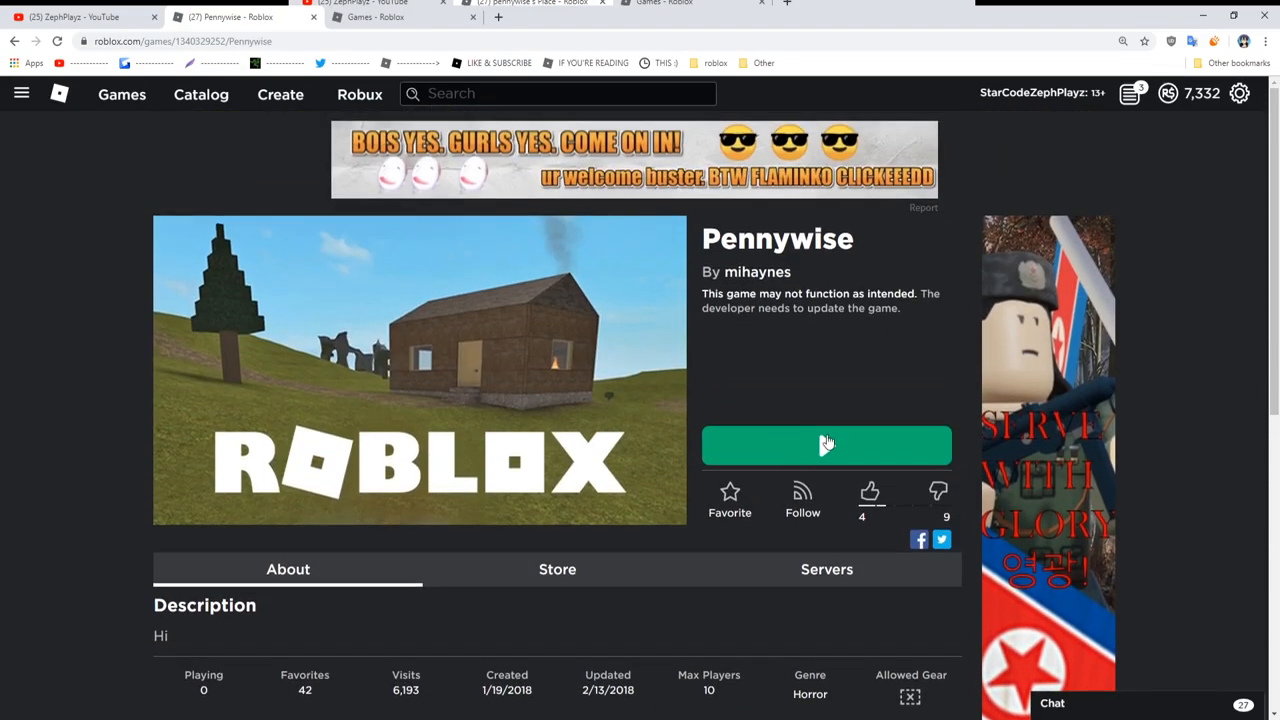
# Launch Pennywise with the Play button so the avatar spawns inside the wooden cabin.
pyautogui.click(826, 446)
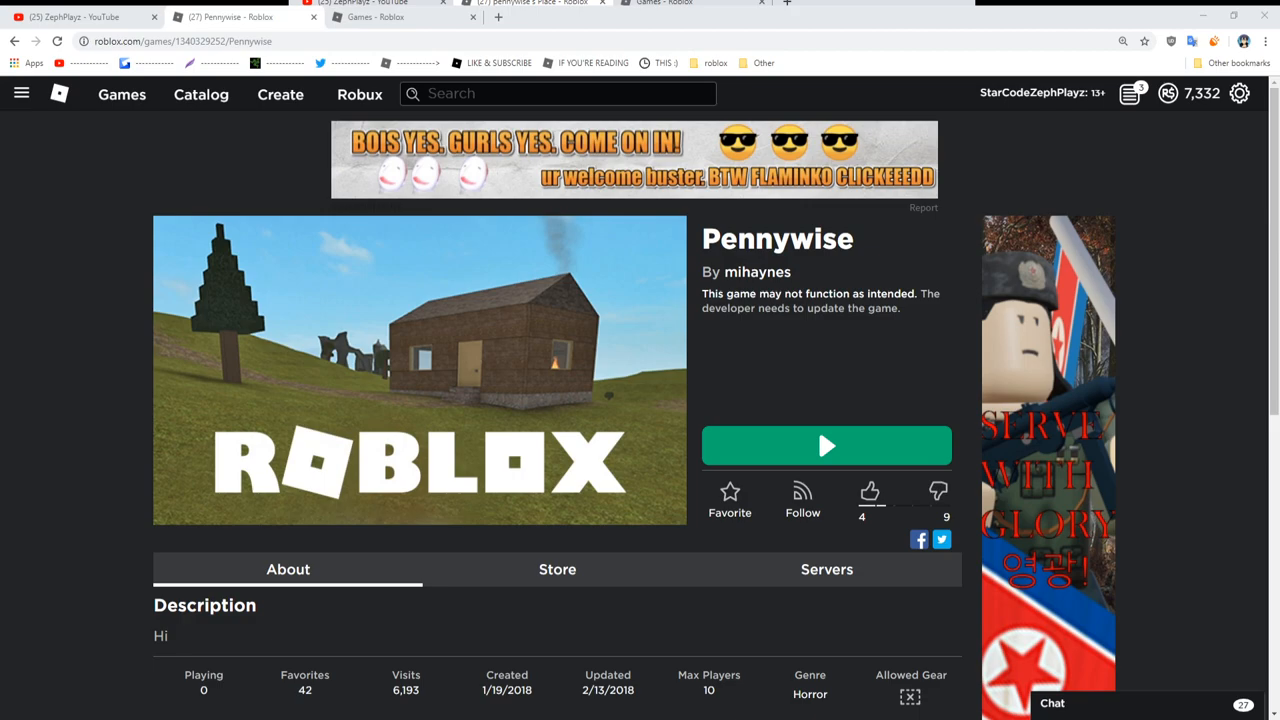
pyautogui.click(826, 446)
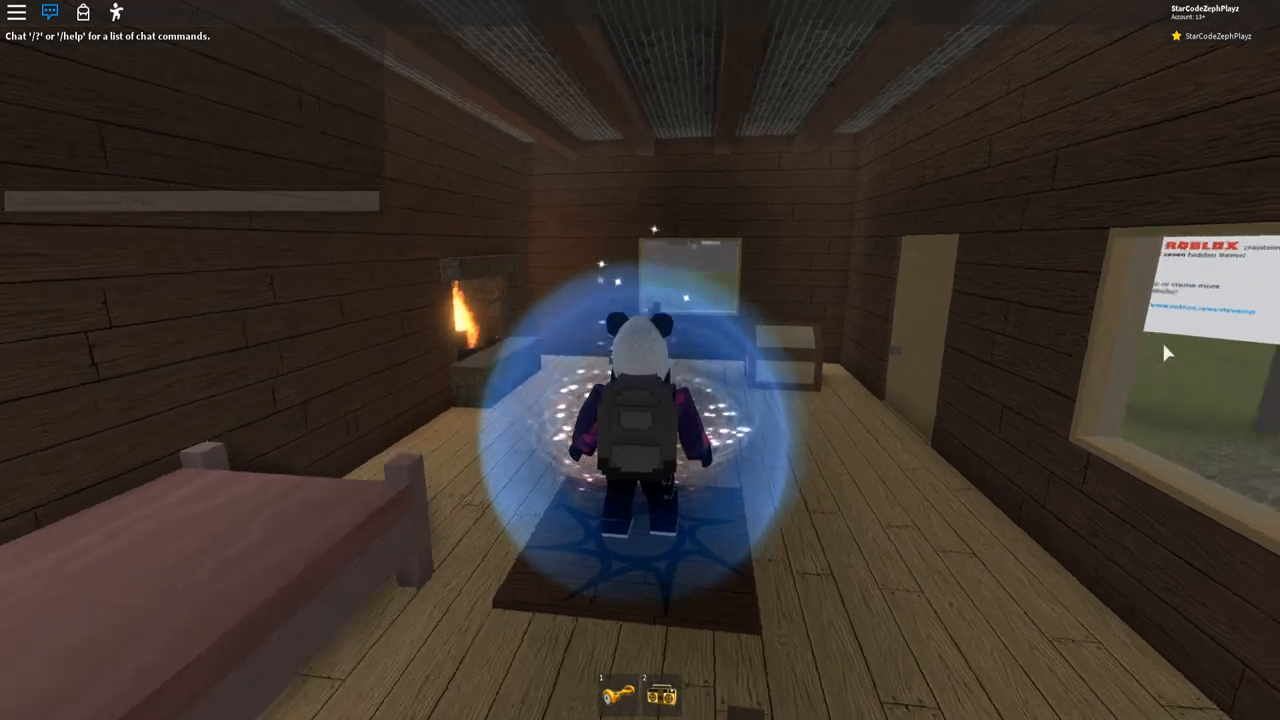